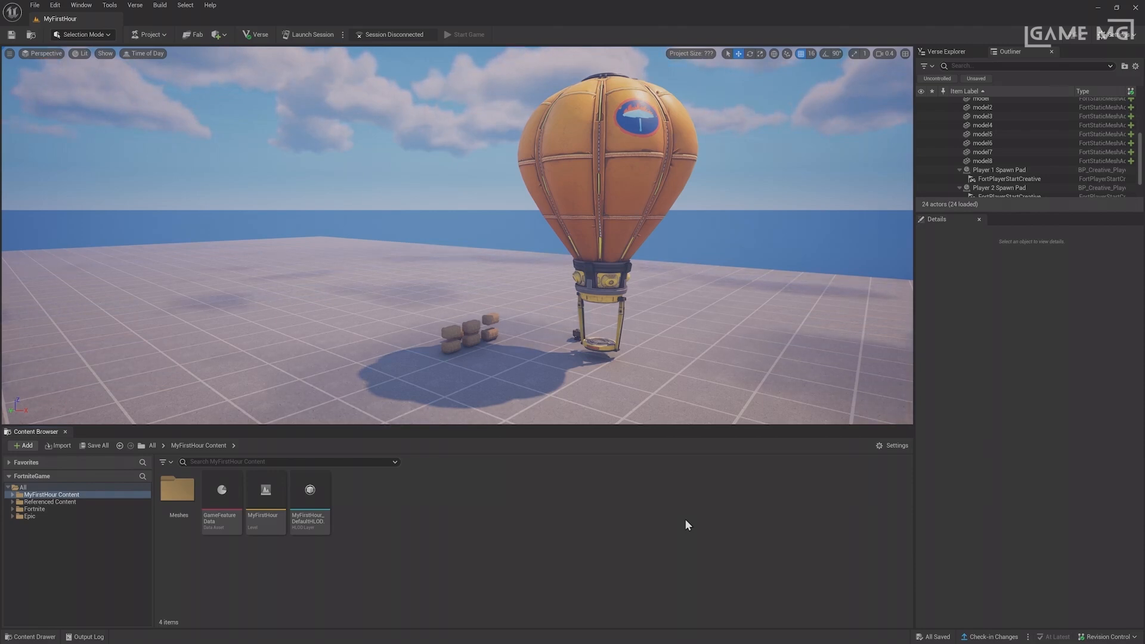
{"action": "mouse_move", "coordinate": [310, 34]}
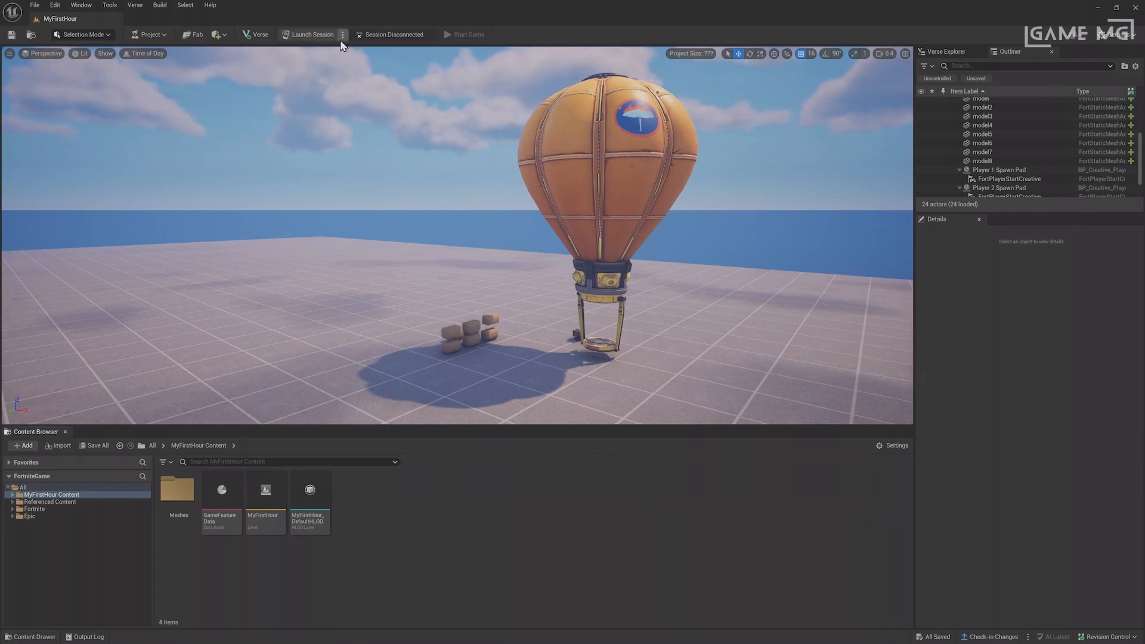
Step: Launch the live playtest session and review the project's snapshot history list
{"action": "left_click", "coordinate": [342, 34]}
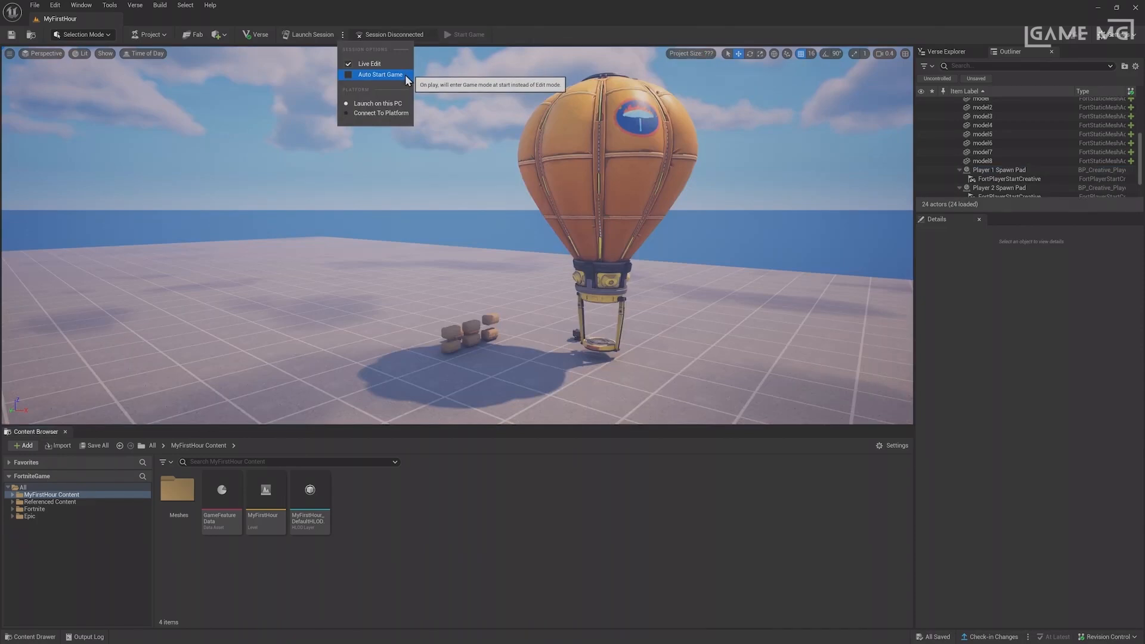
{"action": "mouse_move", "coordinate": [351, 84]}
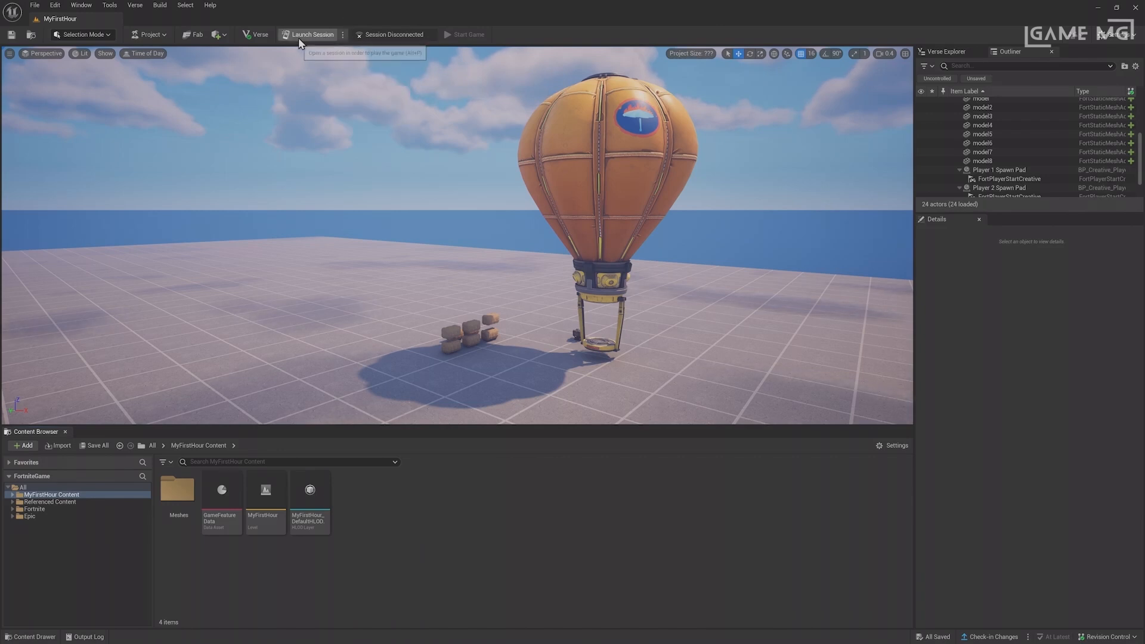
{"action": "left_click", "coordinate": [310, 34]}
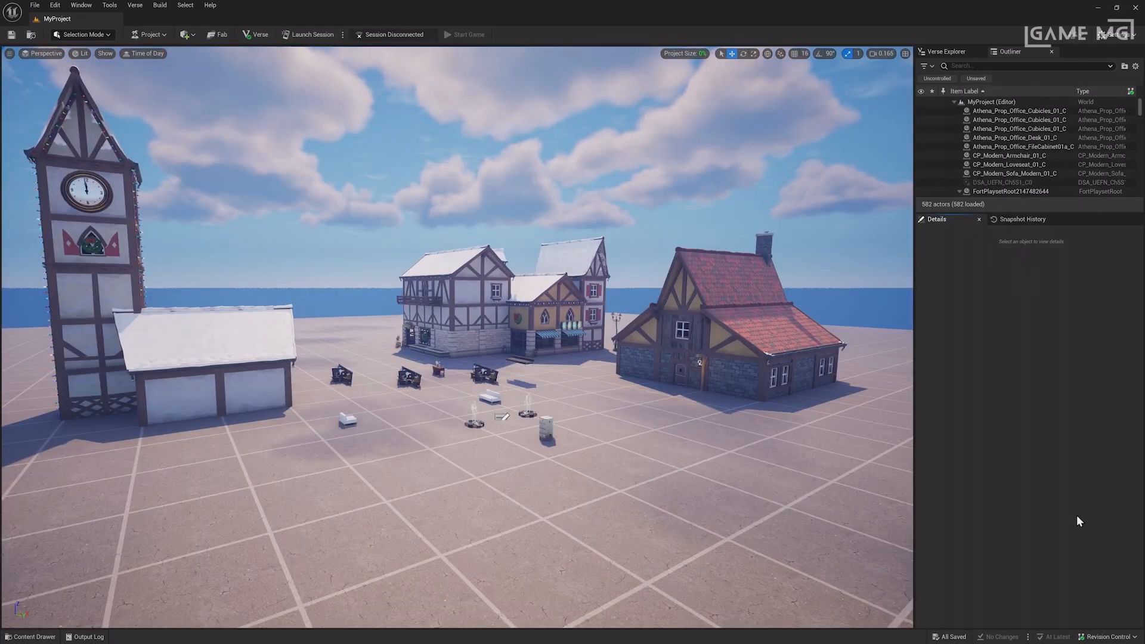
{"action": "left_click", "coordinate": [1021, 219]}
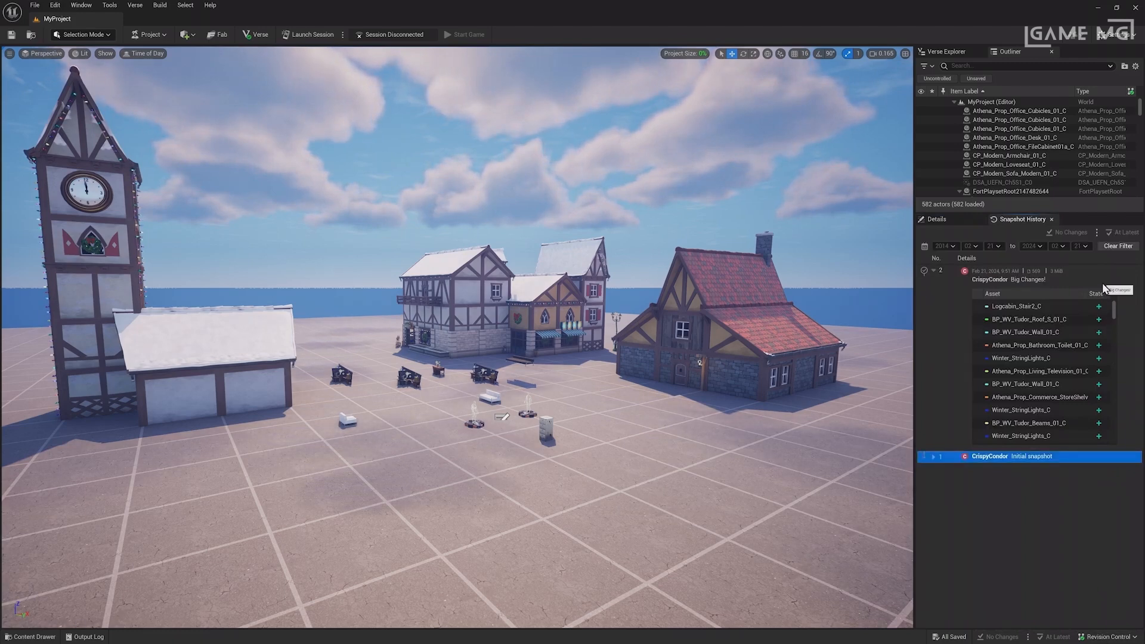
{"action": "scroll", "scroll_direction": "down", "scroll_amount": 3}
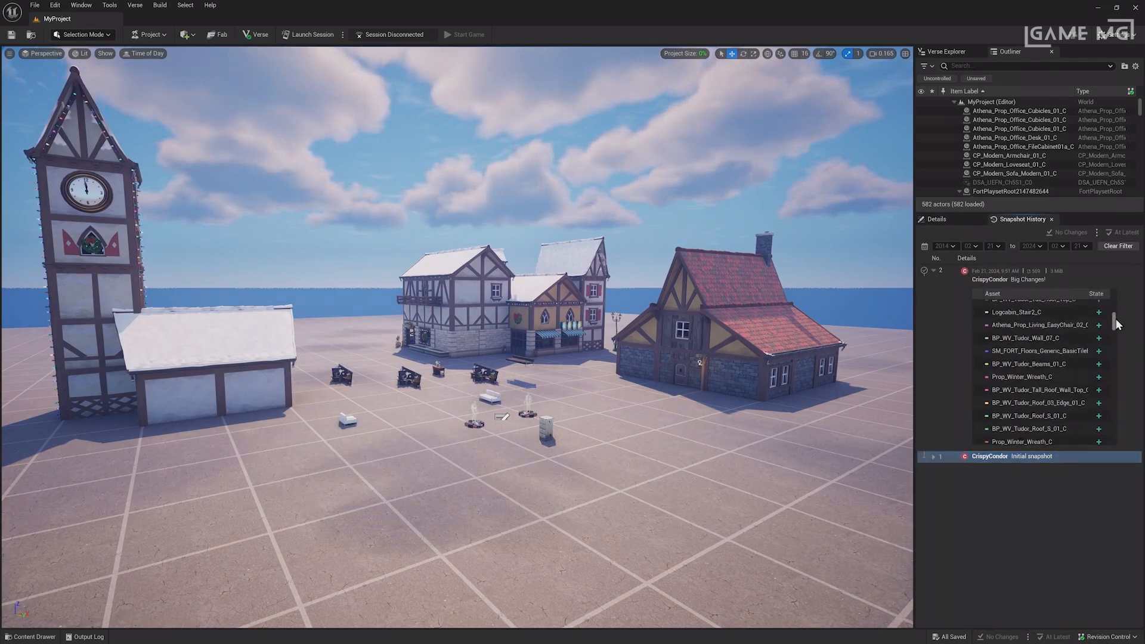
{"action": "scroll", "scroll_direction": "down", "scroll_amount": 3}
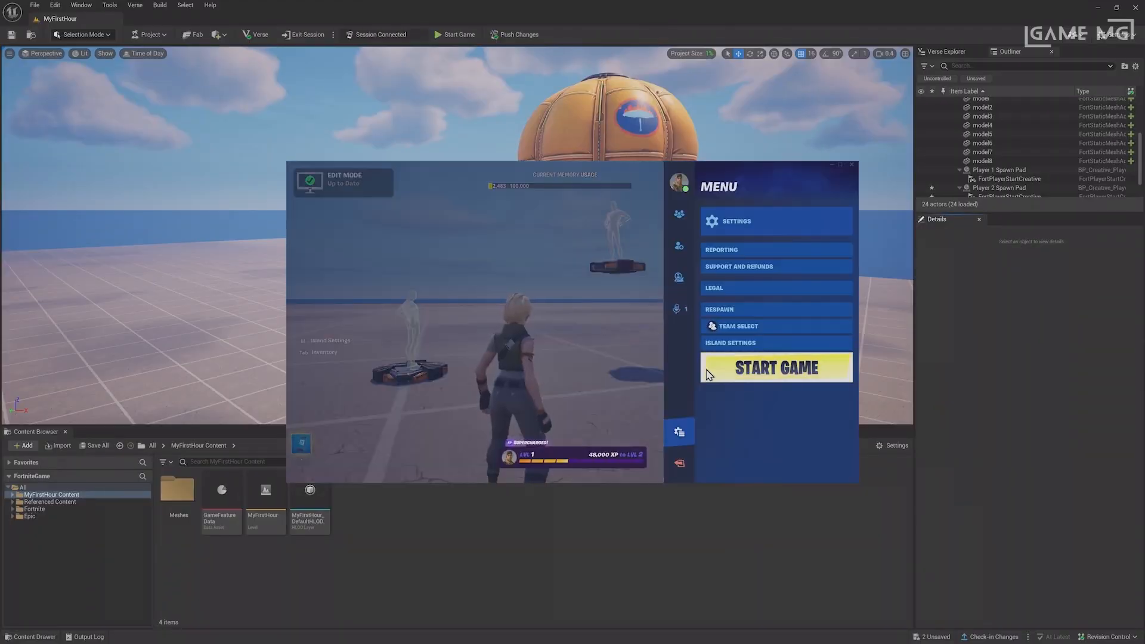
{"action": "left_click", "coordinate": [775, 367]}
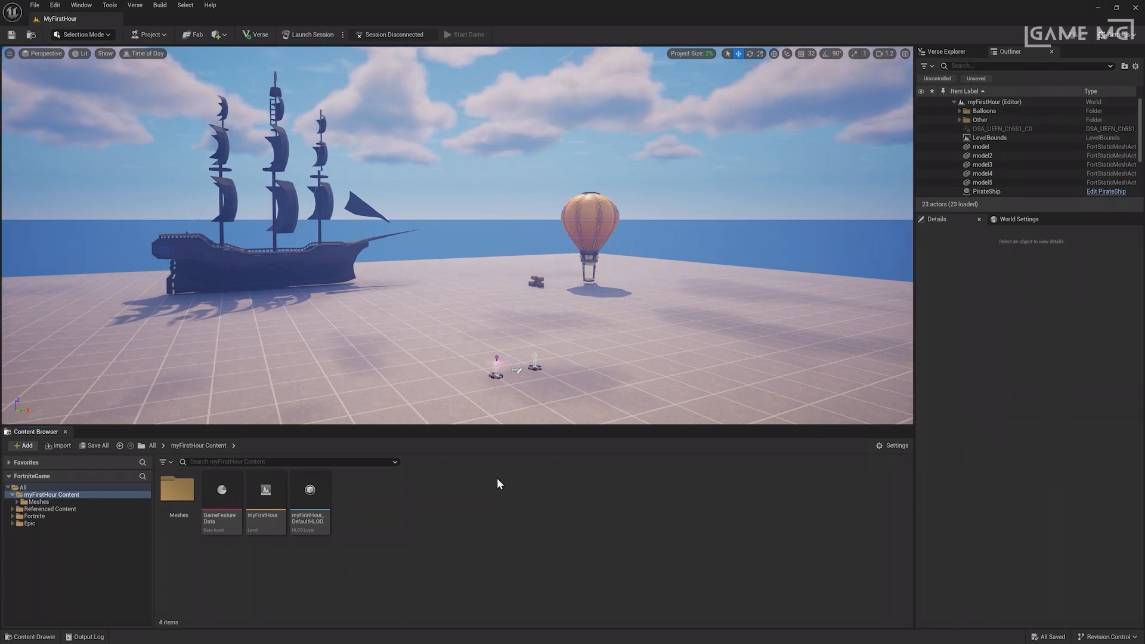
Step: Create a new level from the Blank template and save it as LandscapingLevel
{"action": "left_click", "coordinate": [34, 5]}
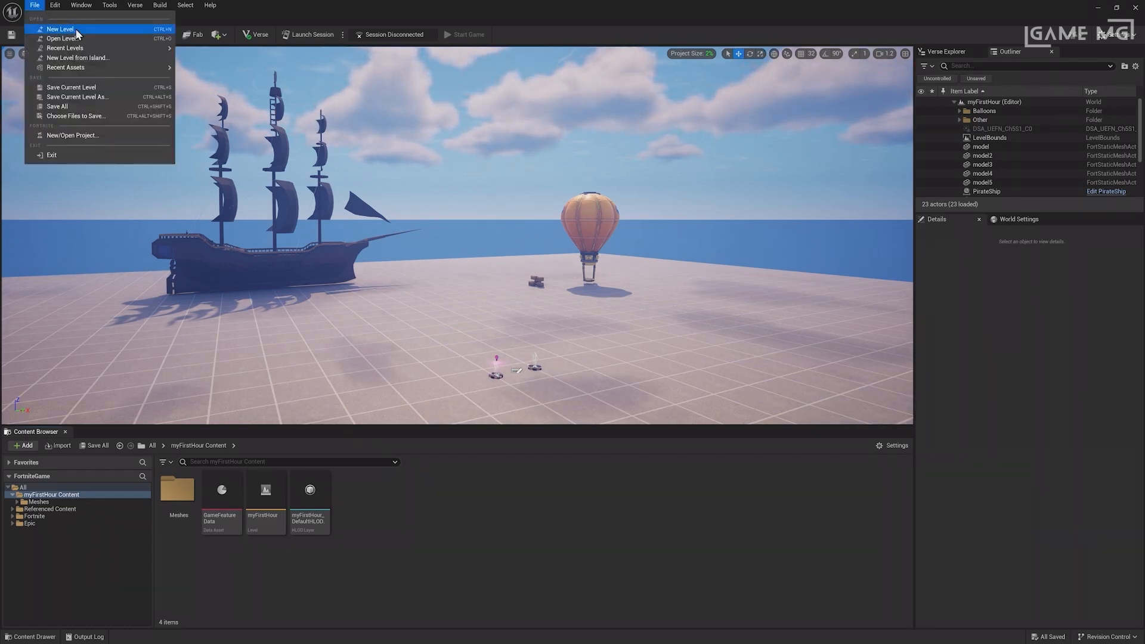
{"action": "left_click", "coordinate": [60, 28]}
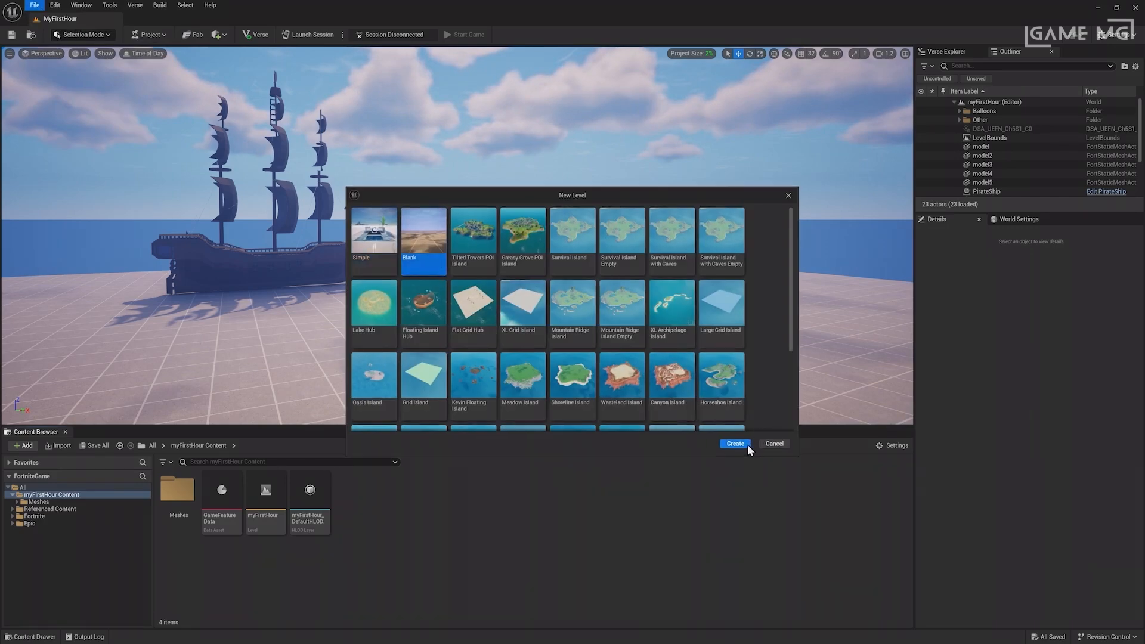
{"action": "left_click", "coordinate": [734, 444]}
{"action": "type", "text": "L"}
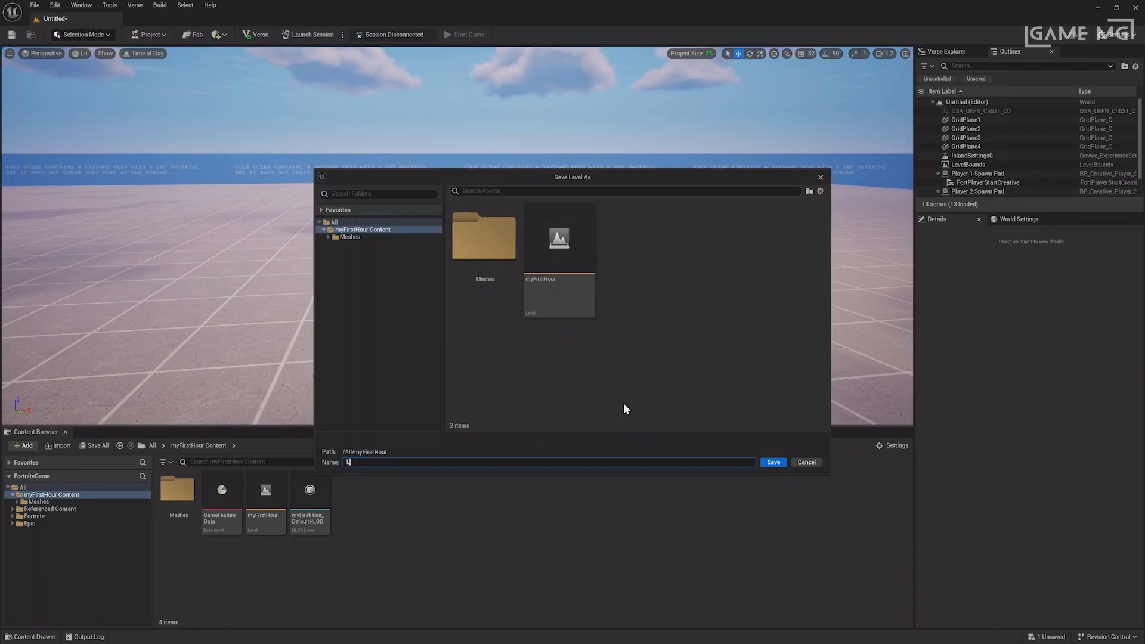
{"action": "left_click", "coordinate": [806, 462]}
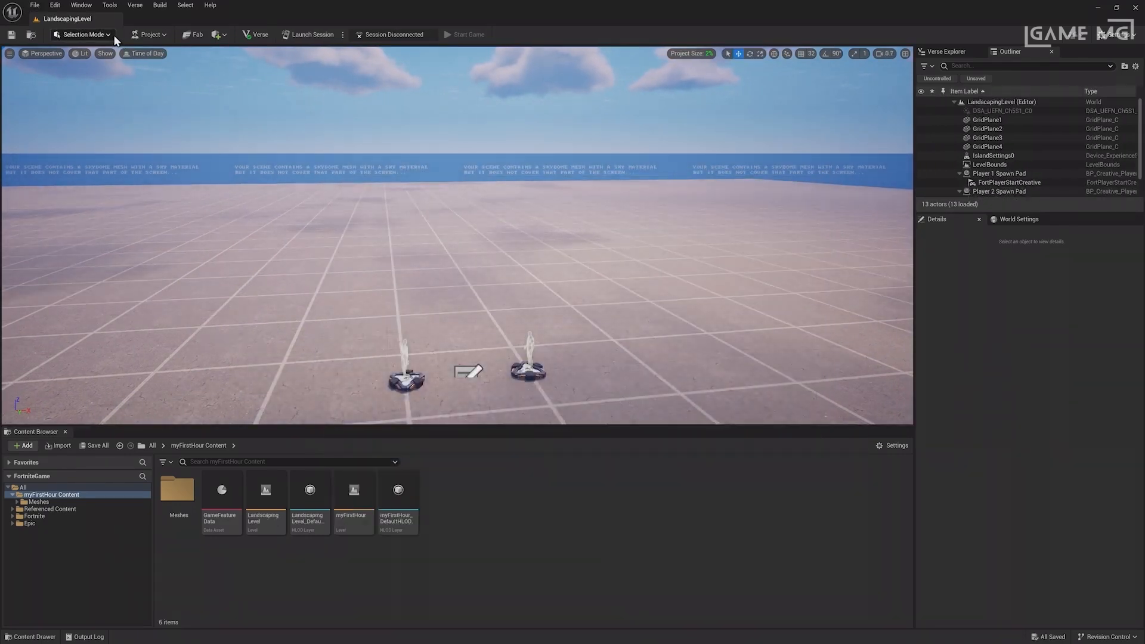
Step: Enter Landscape Mode and create a new landscape with the default Manage > New settings
{"action": "left_click", "coordinate": [82, 34]}
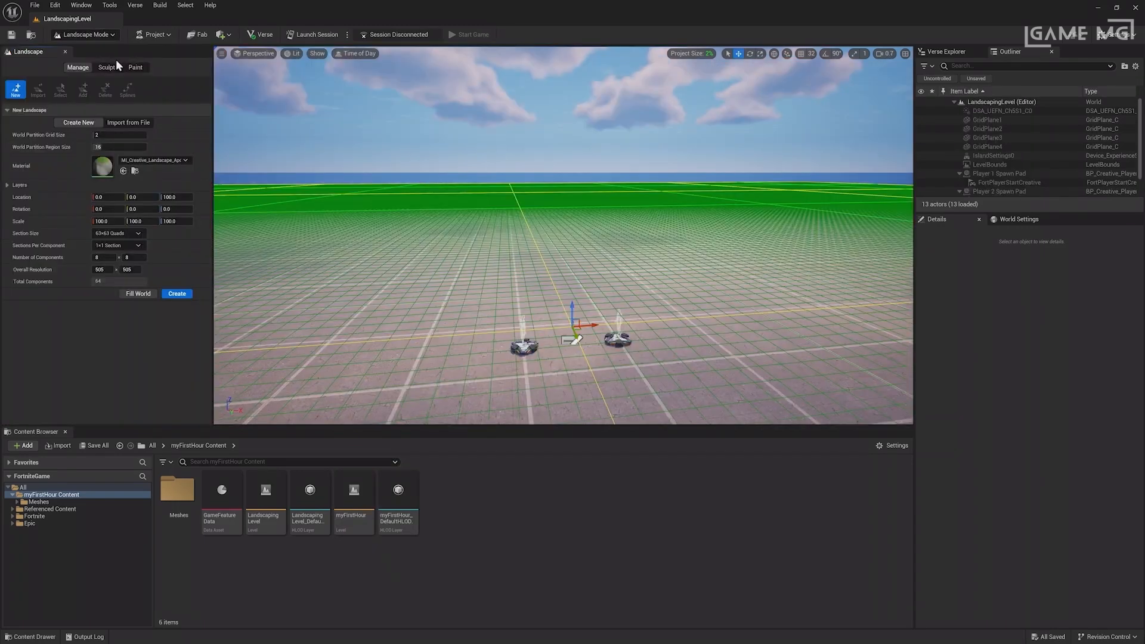
{"action": "left_click", "coordinate": [84, 35]}
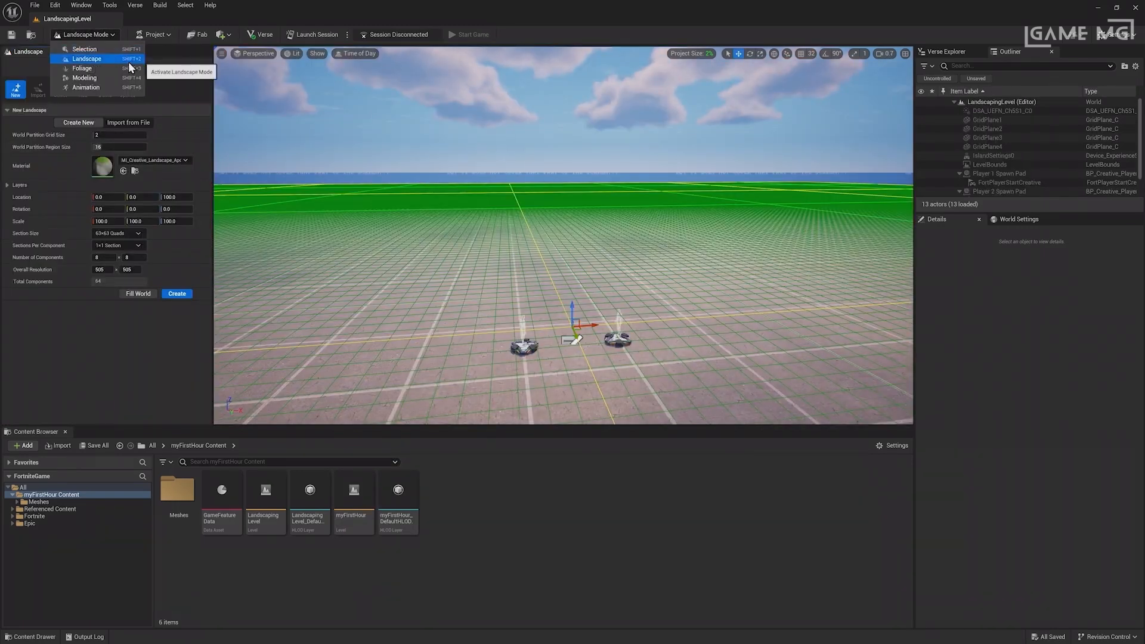
{"action": "left_click", "coordinate": [86, 59]}
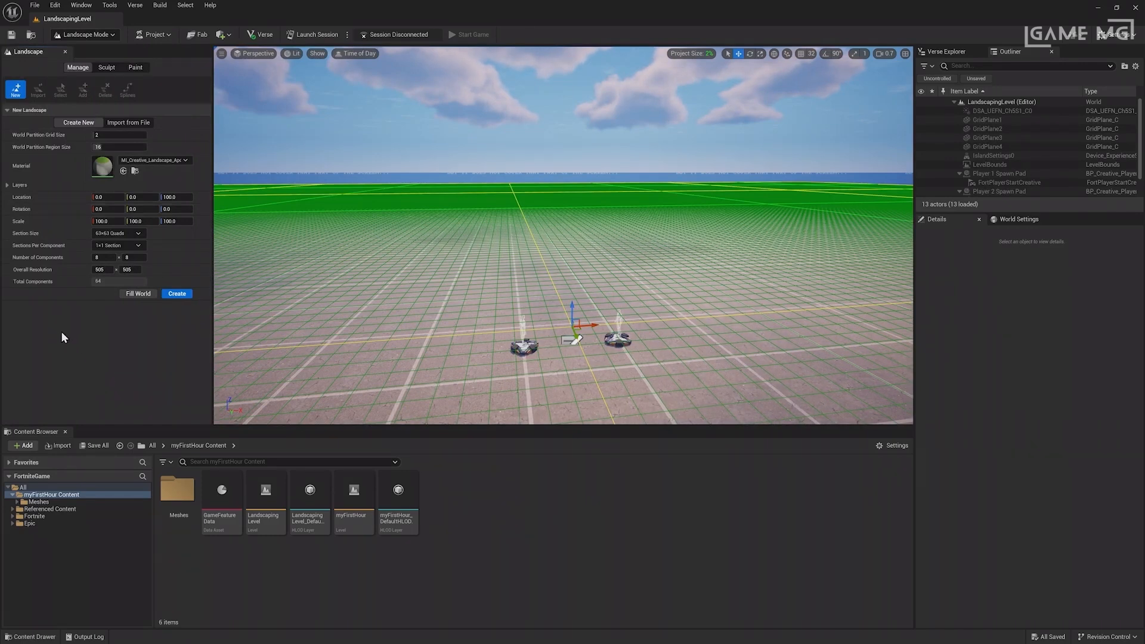
{"action": "mouse_move", "coordinate": [14, 90]}
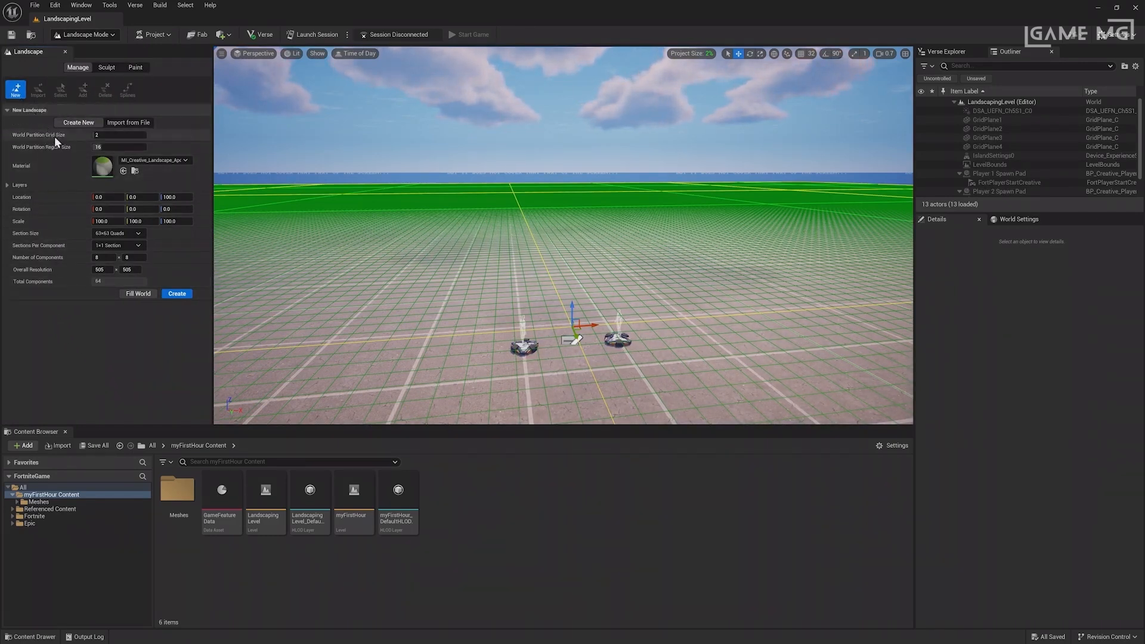
{"action": "left_click", "coordinate": [185, 160]}
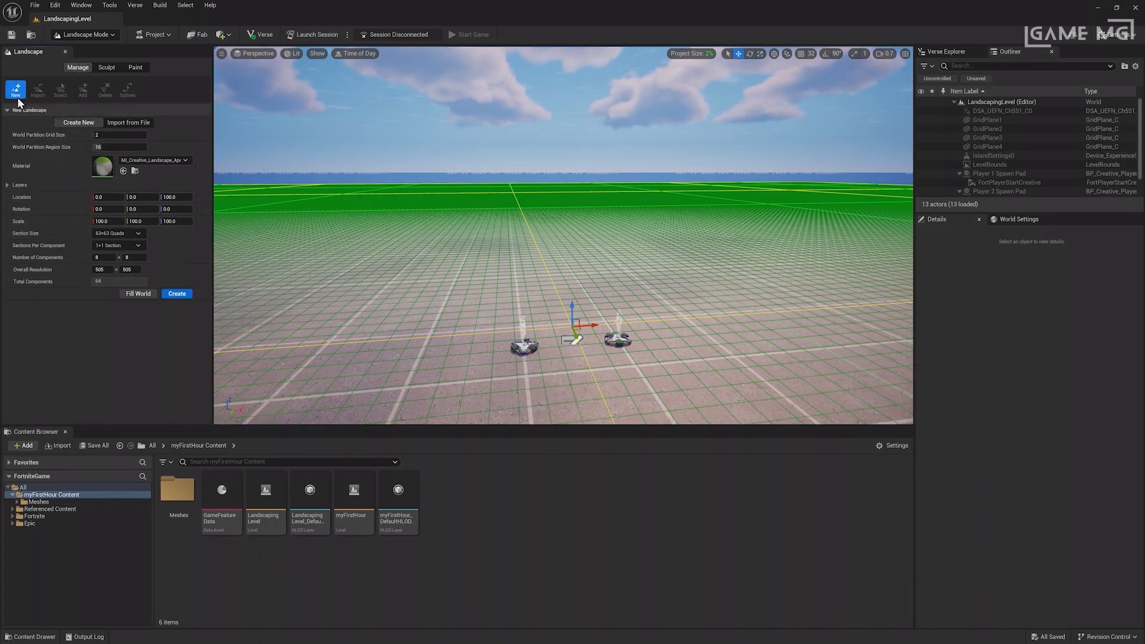
{"action": "left_click", "coordinate": [177, 294]}
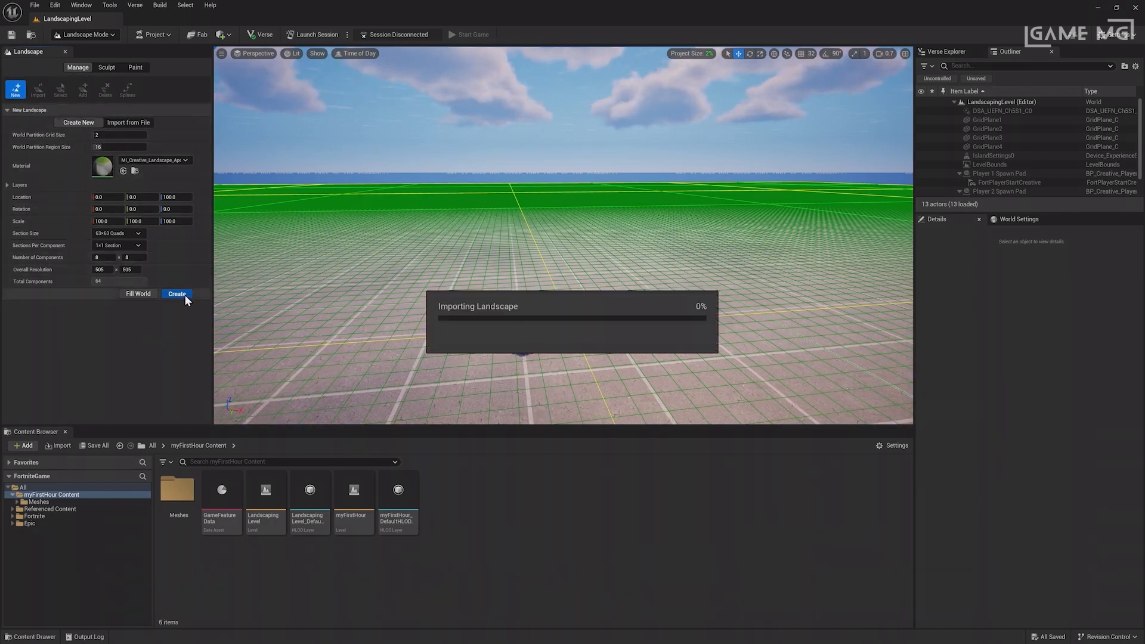
{"action": "left_click", "coordinate": [176, 294]}
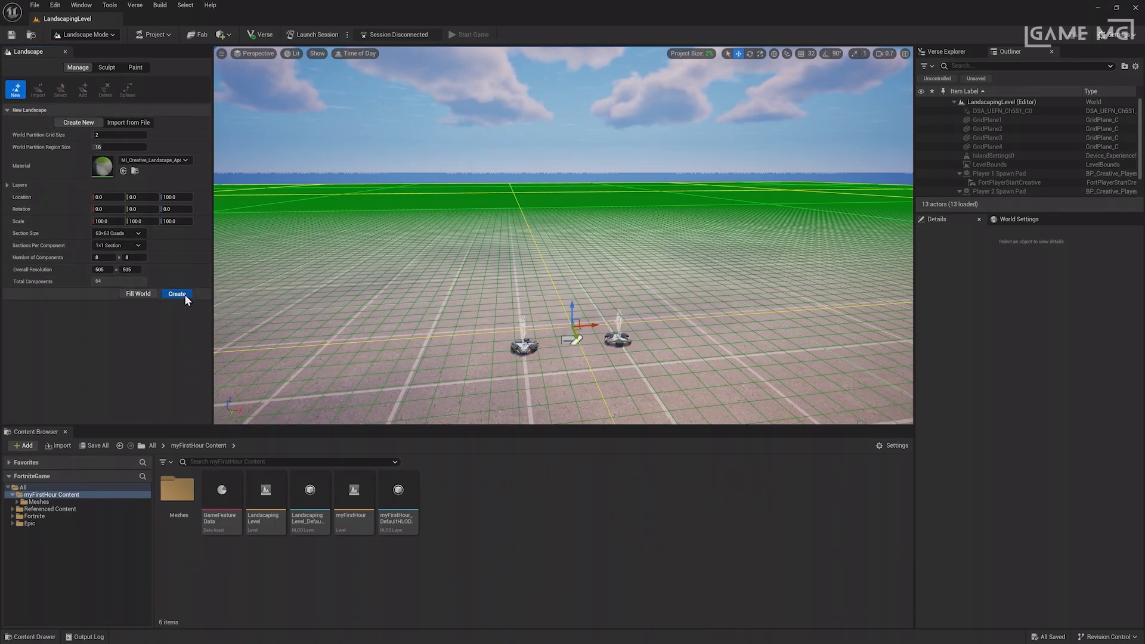
Step: Sculpt the grassy terrain upward into a tall rocky mountain
{"action": "left_click", "coordinate": [177, 293]}
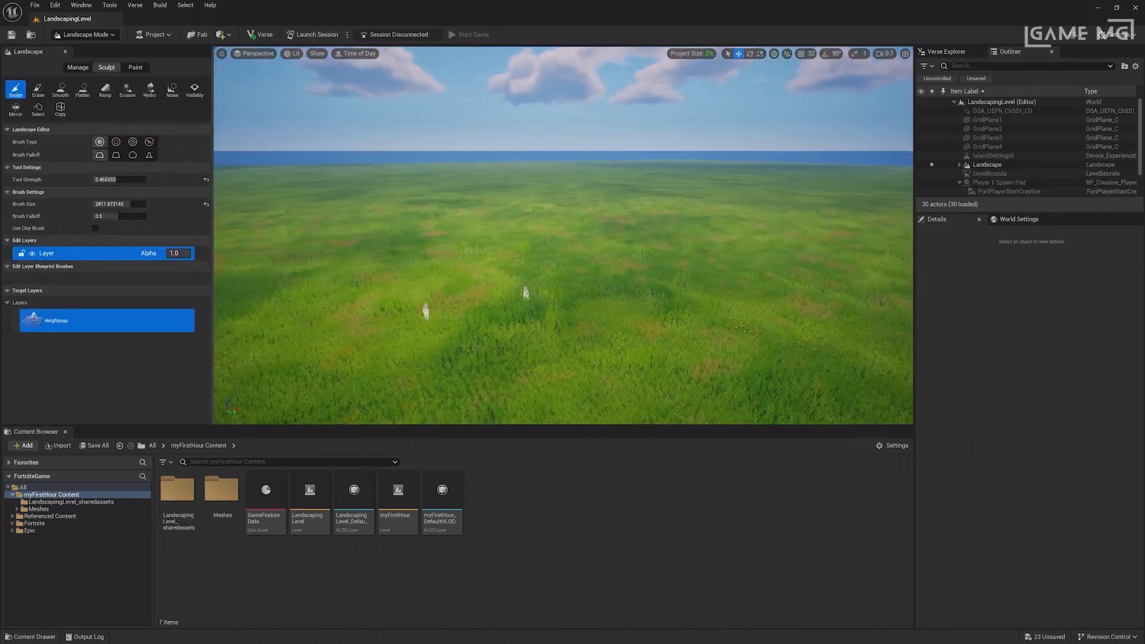
{"action": "mouse_move", "coordinate": [349, 290]}
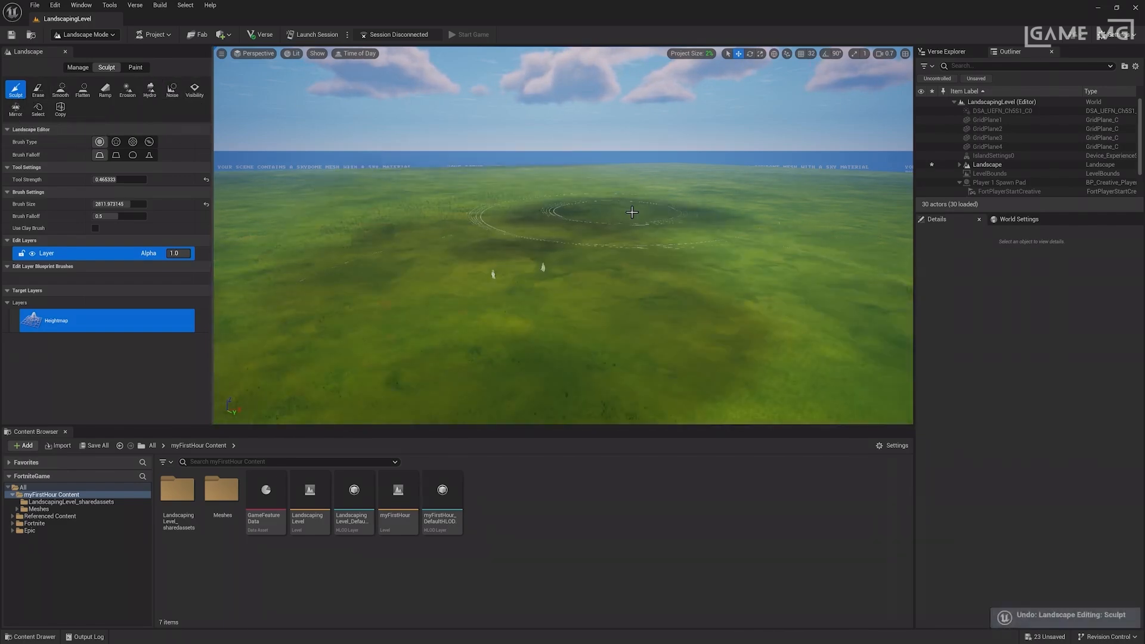
{"action": "left_click_drag", "start_coordinate": [632, 213], "coordinate": [529, 203]}
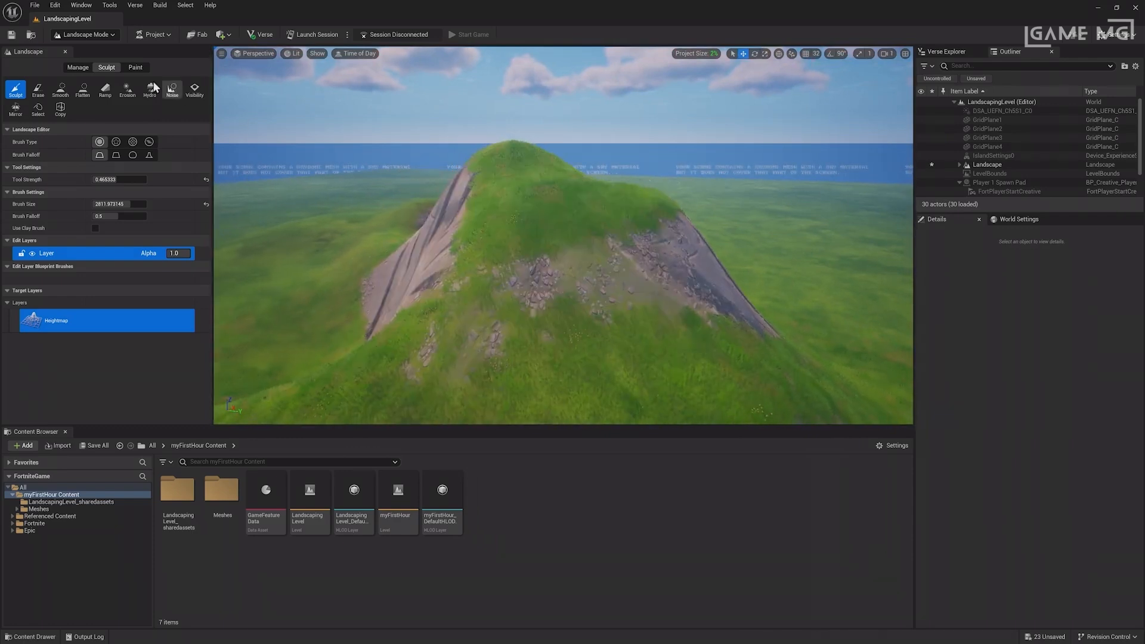
Step: Flatten the mountain top into a plateau with the Flatten tool
{"action": "left_click", "coordinate": [82, 89]}
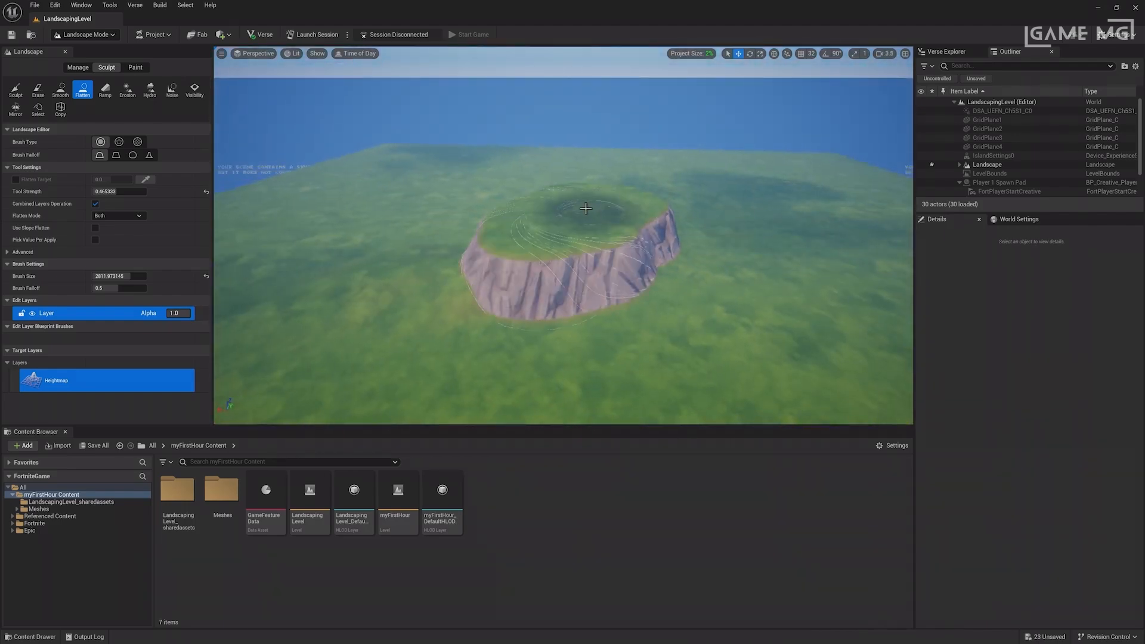
{"action": "left_click_drag", "start_coordinate": [584, 210], "coordinate": [514, 267]}
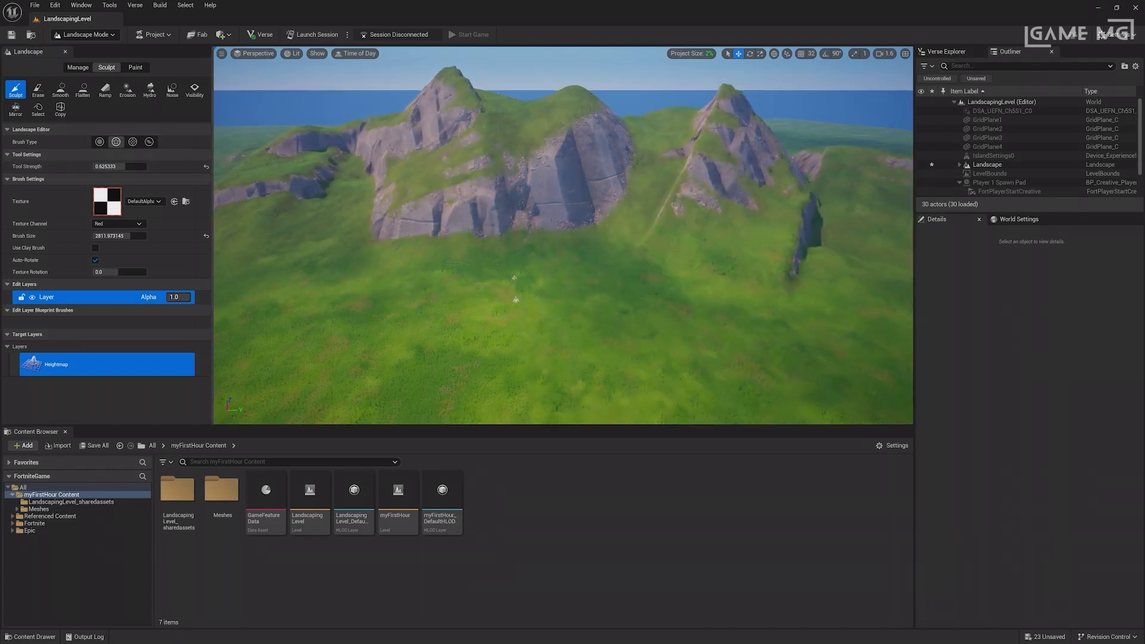
Step: Paint with the landscape layers and fill the whole landscape with Layer2 grass
{"action": "left_click", "coordinate": [135, 67]}
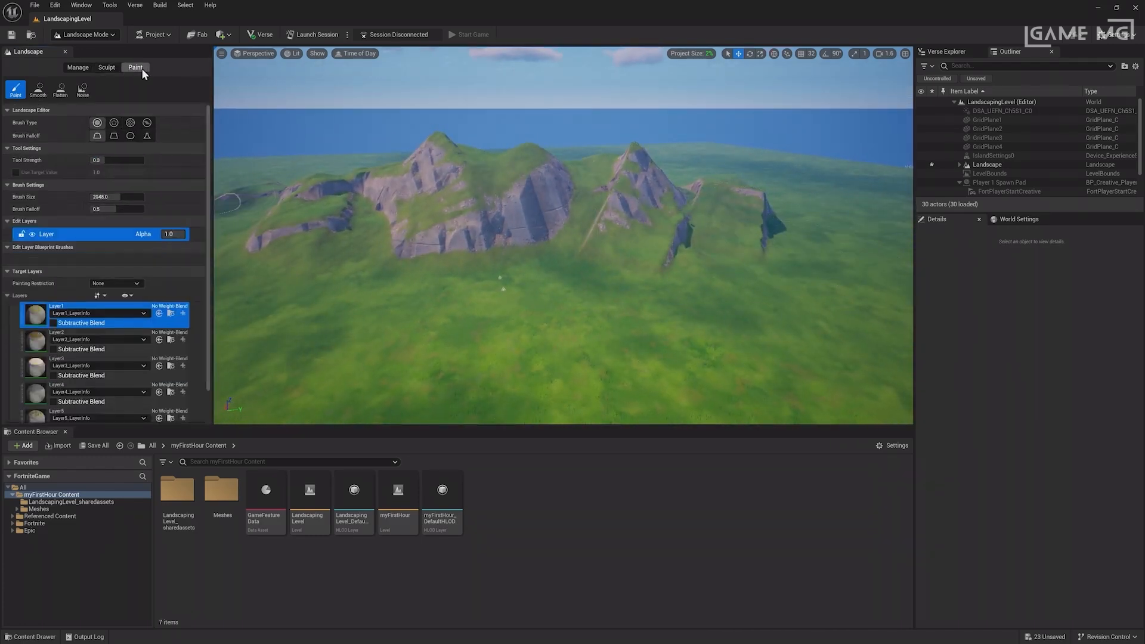
{"action": "left_click", "coordinate": [144, 339]}
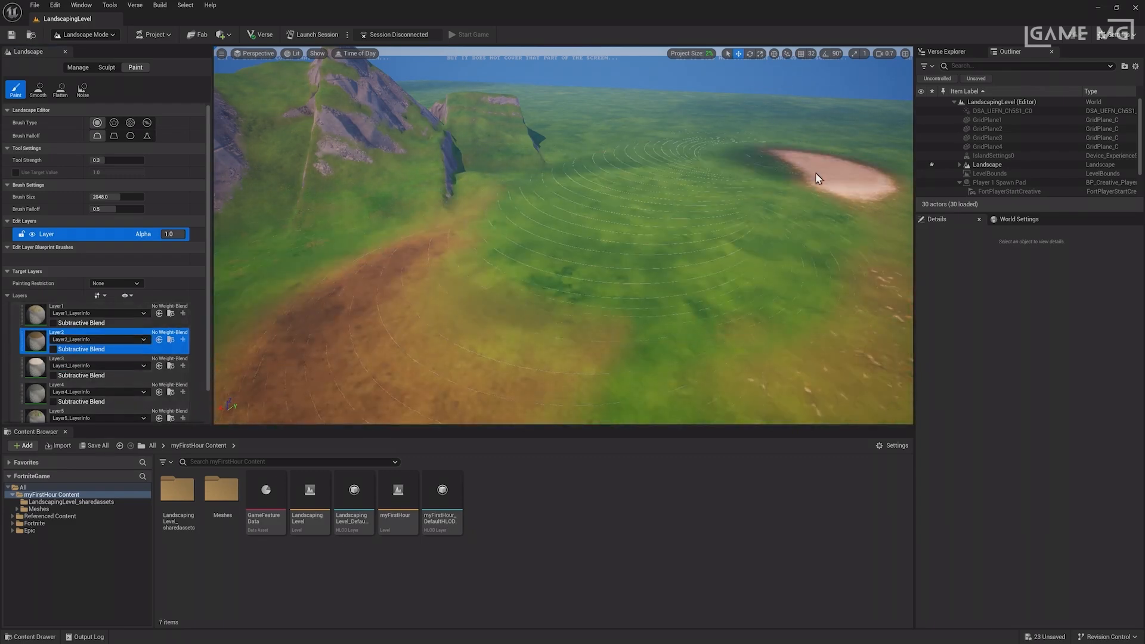
{"action": "right_click", "coordinate": [80, 348]}
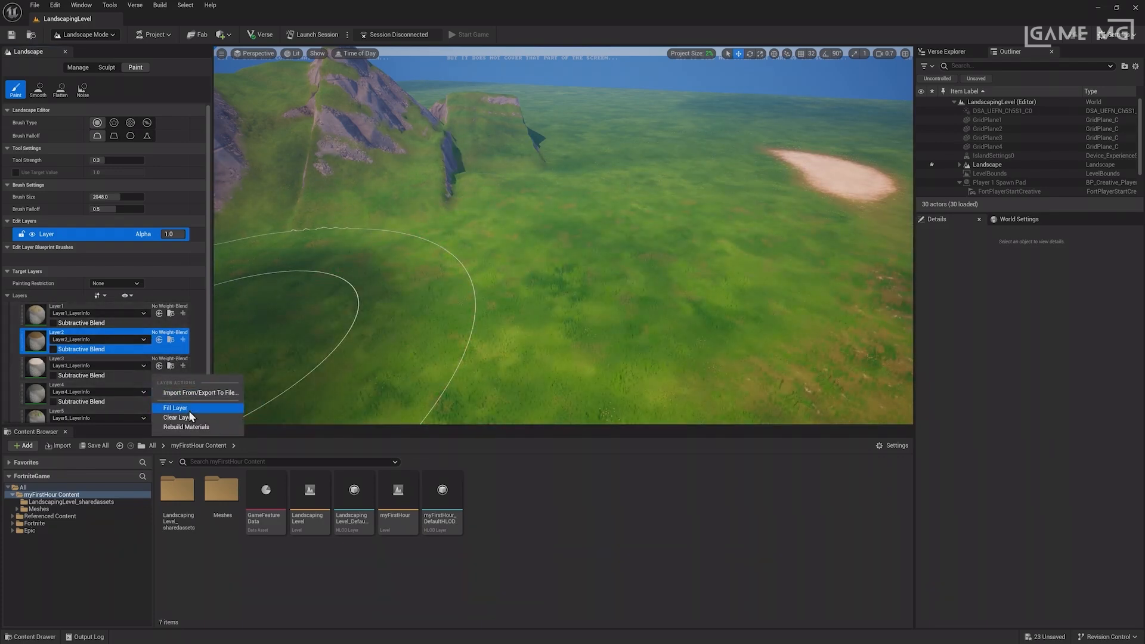
{"action": "left_click", "coordinate": [175, 408]}
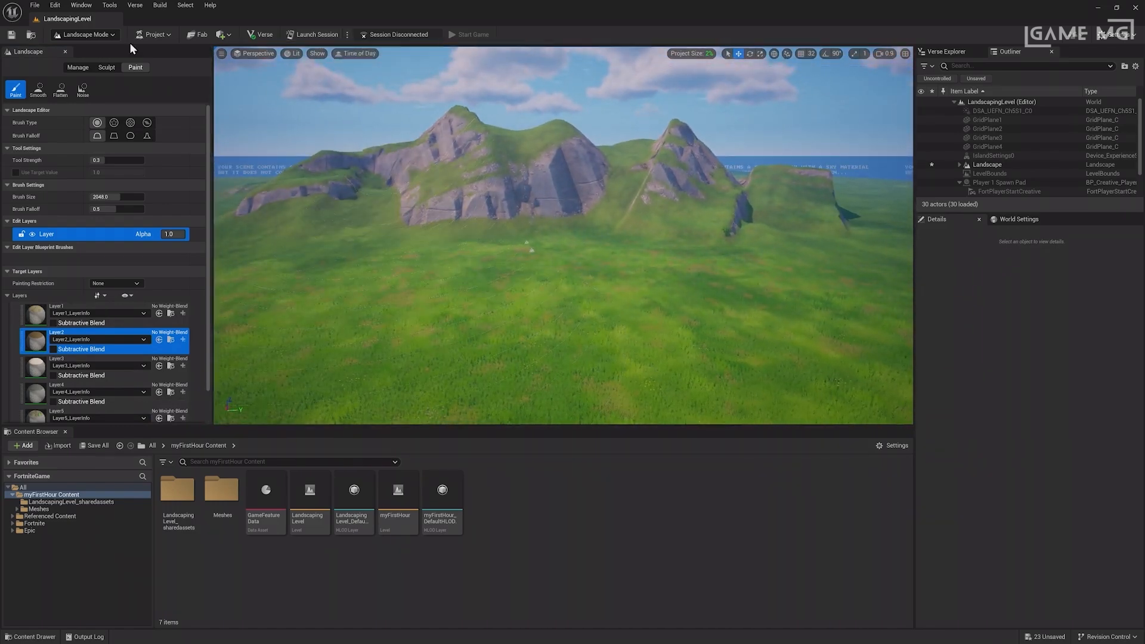
Step: Return to Selection Mode and save all unsaved landscape content via Save Selected
{"action": "left_click", "coordinate": [80, 35]}
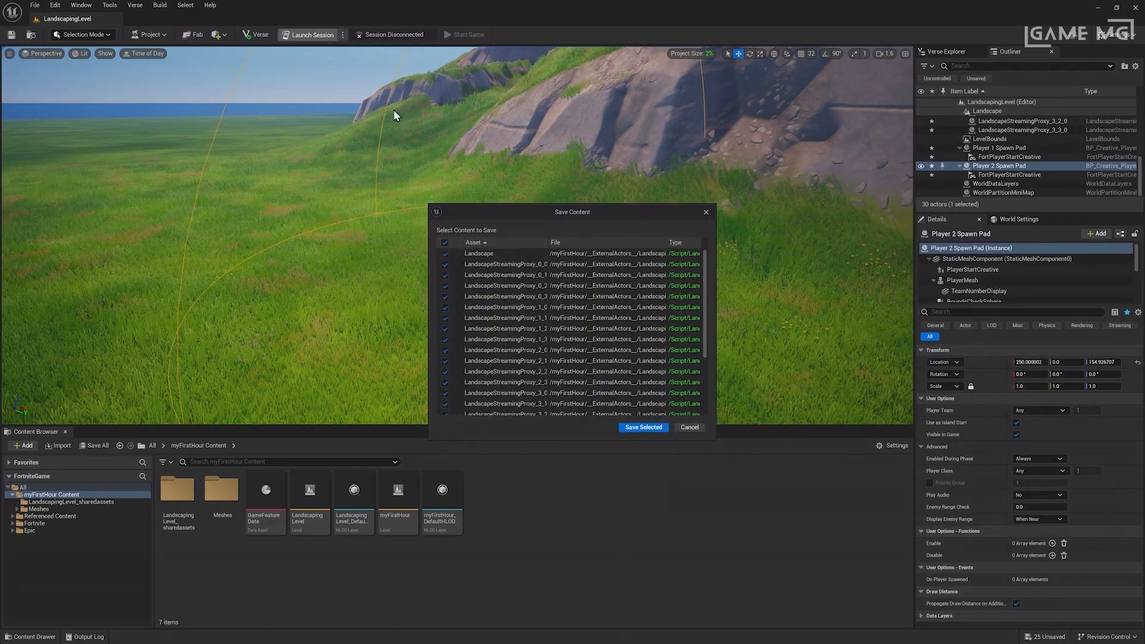
{"action": "left_click", "coordinate": [642, 427]}
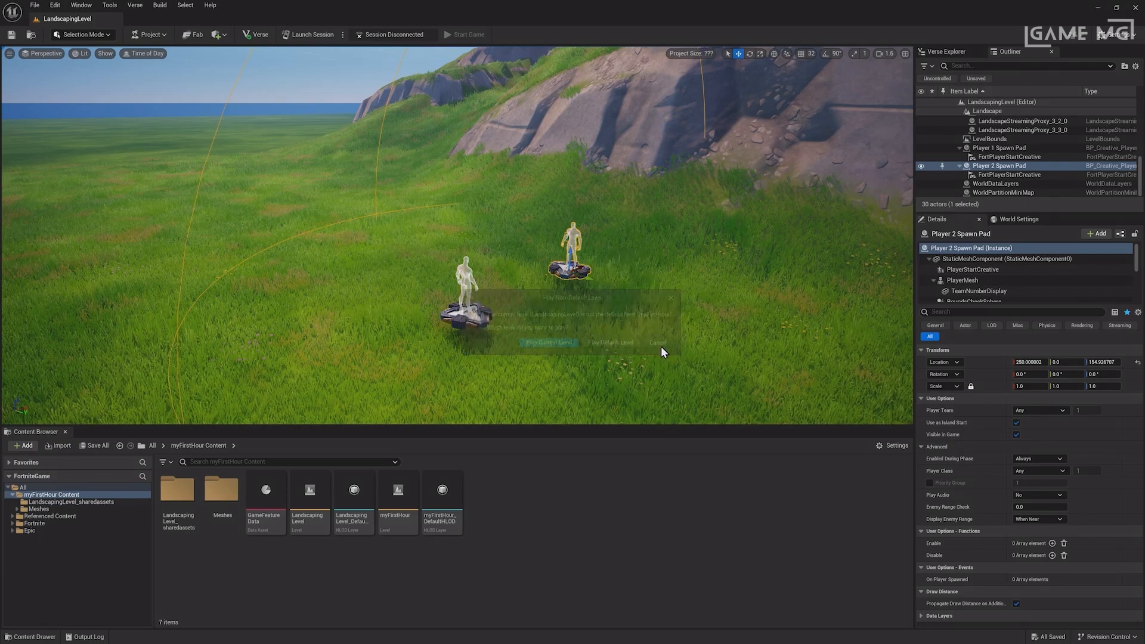
Step: Set LandscapingLevel as the Default Map in GameFeatureData
{"action": "double_click", "coordinate": [265, 493]}
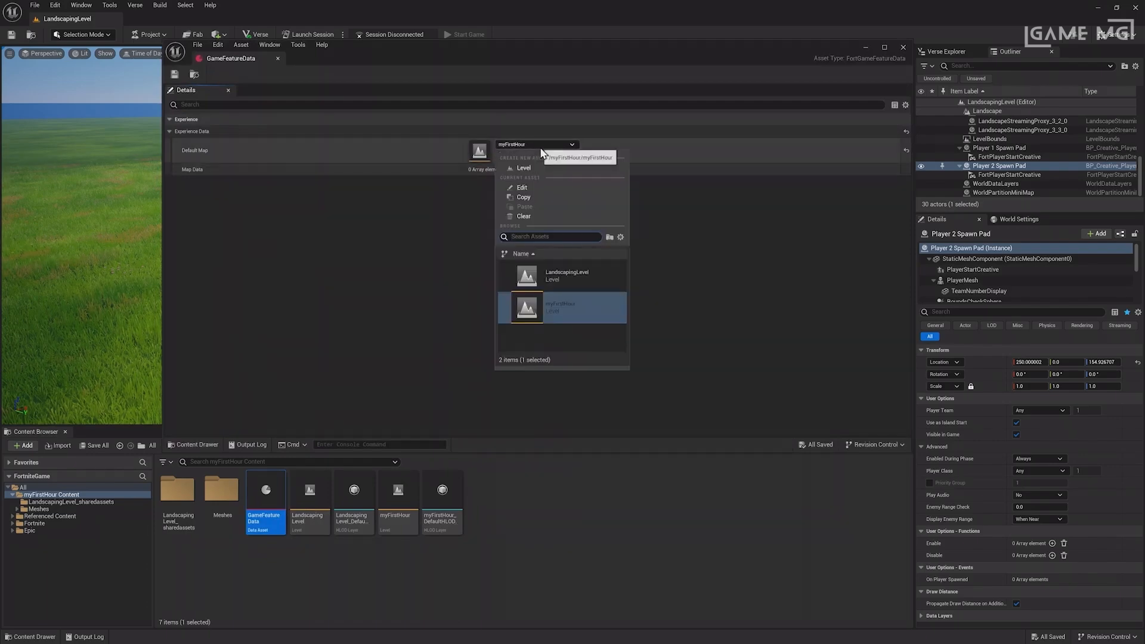
{"action": "left_click", "coordinate": [566, 275]}
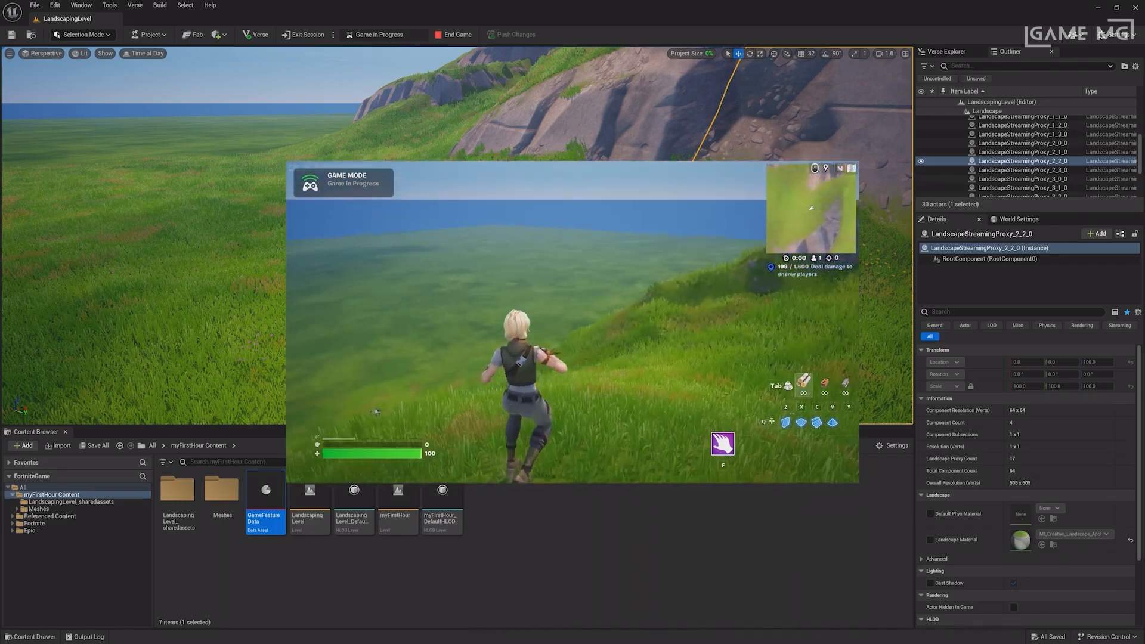
Step: End the running playtest game from the toolbar
{"action": "left_click", "coordinate": [452, 34]}
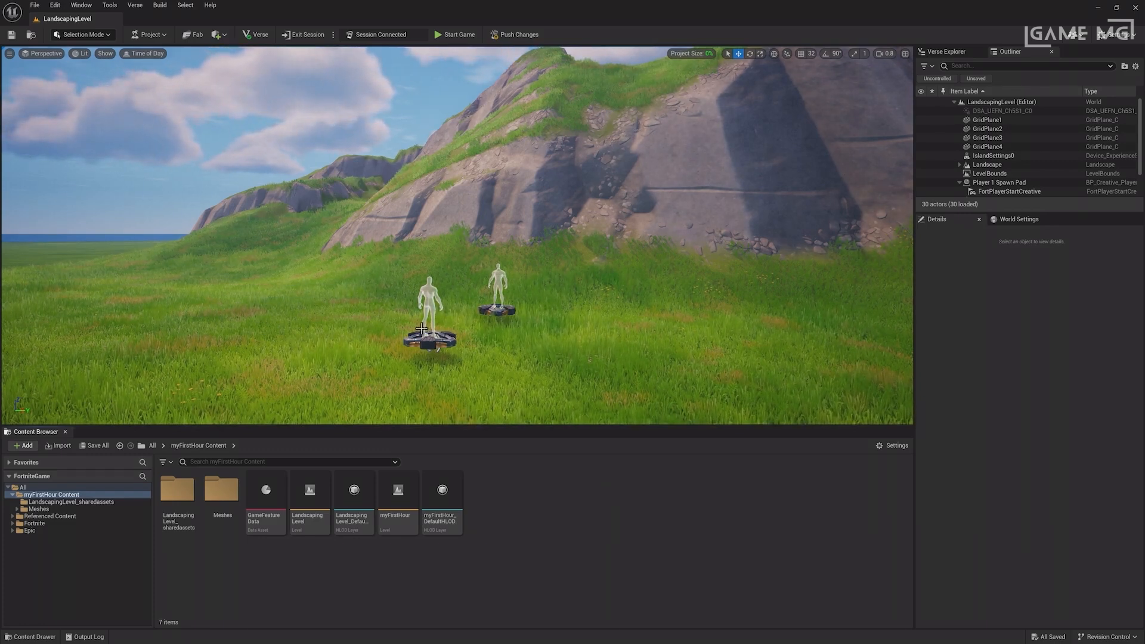
Step: Switch the editor into Modeling mode (Shift+4) showing the Create shape palette
{"action": "left_click", "coordinate": [83, 35]}
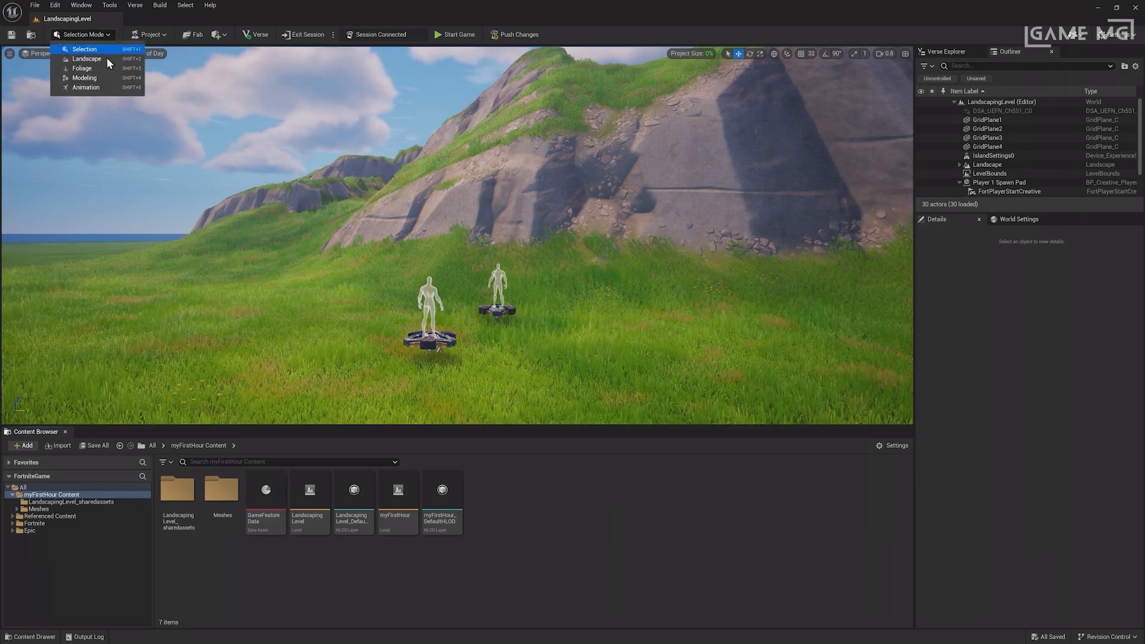
{"action": "mouse_move", "coordinate": [96, 79]}
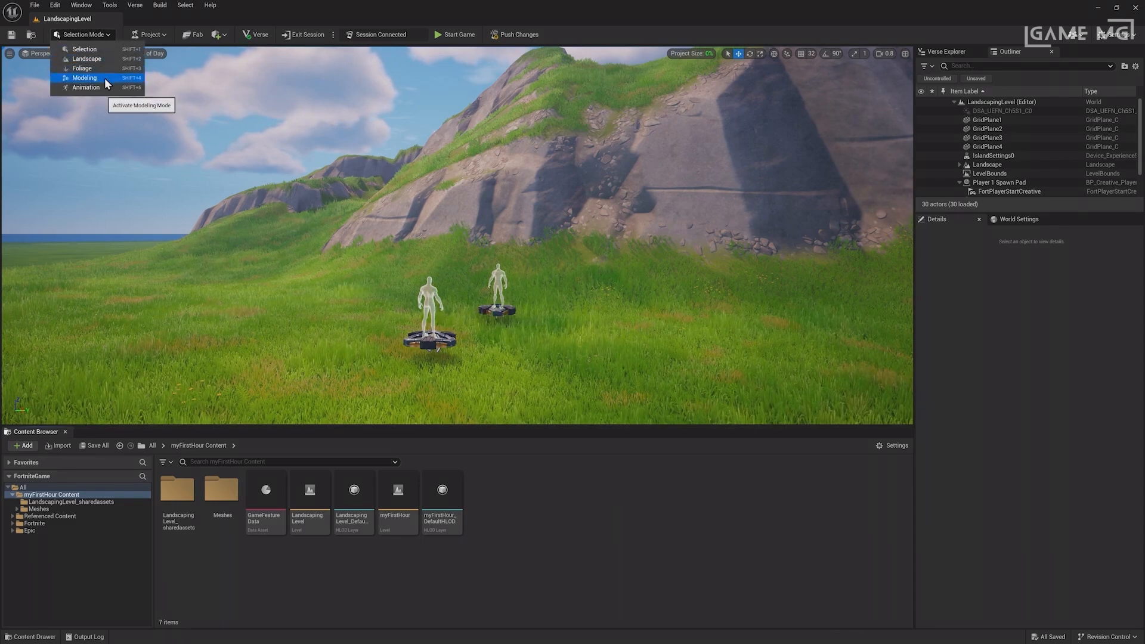
{"action": "left_click", "coordinate": [83, 78]}
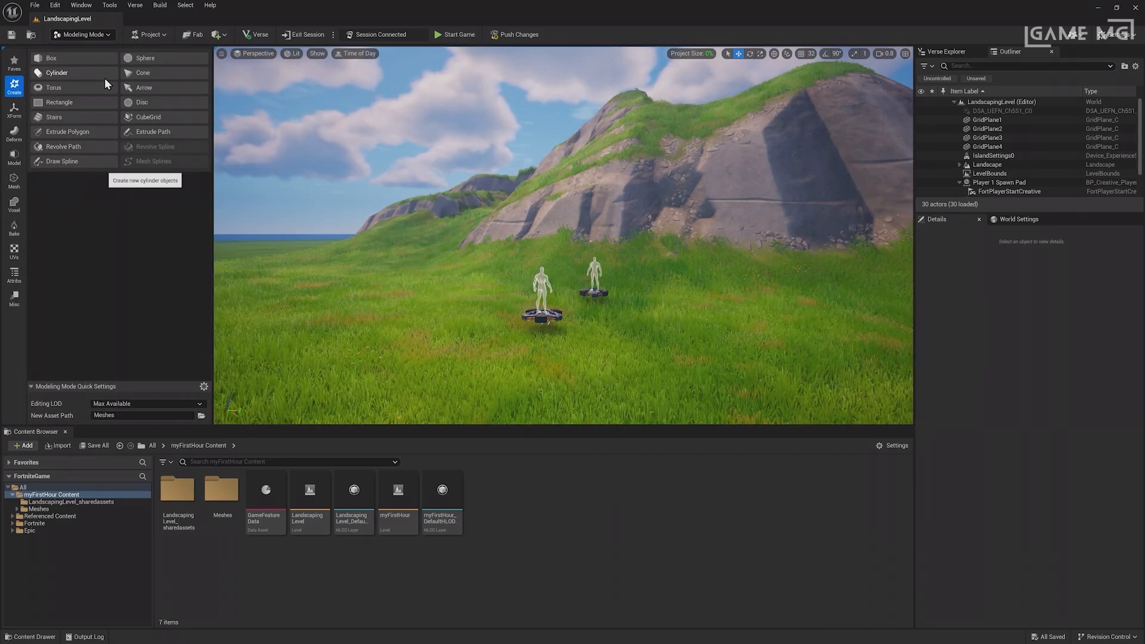
{"action": "left_click", "coordinate": [82, 34]}
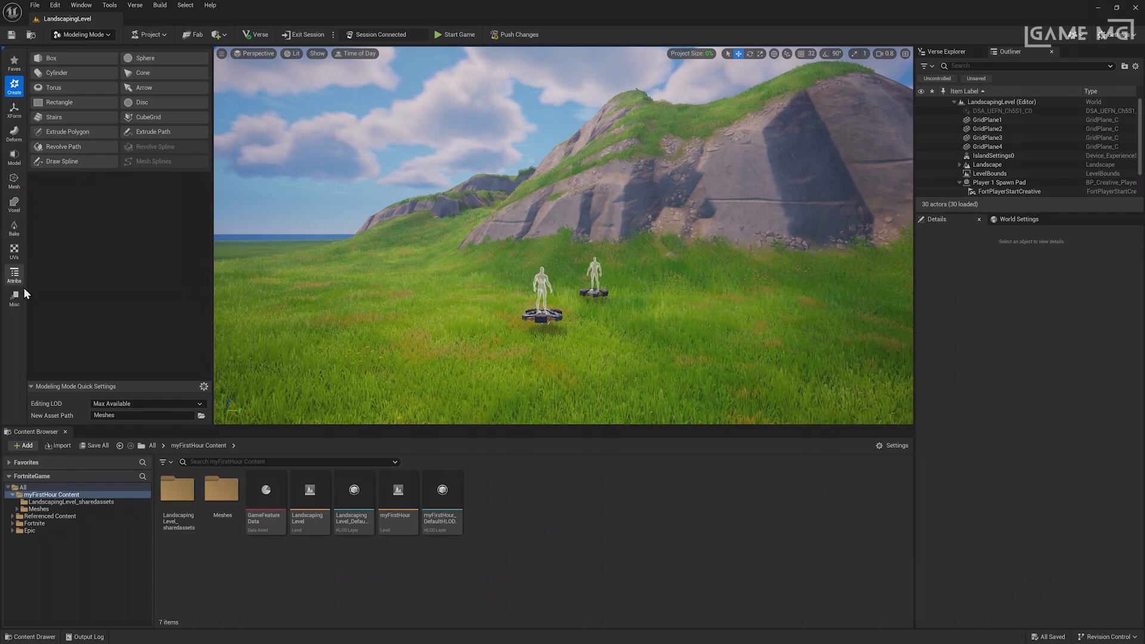
{"action": "mouse_move", "coordinate": [13, 105]}
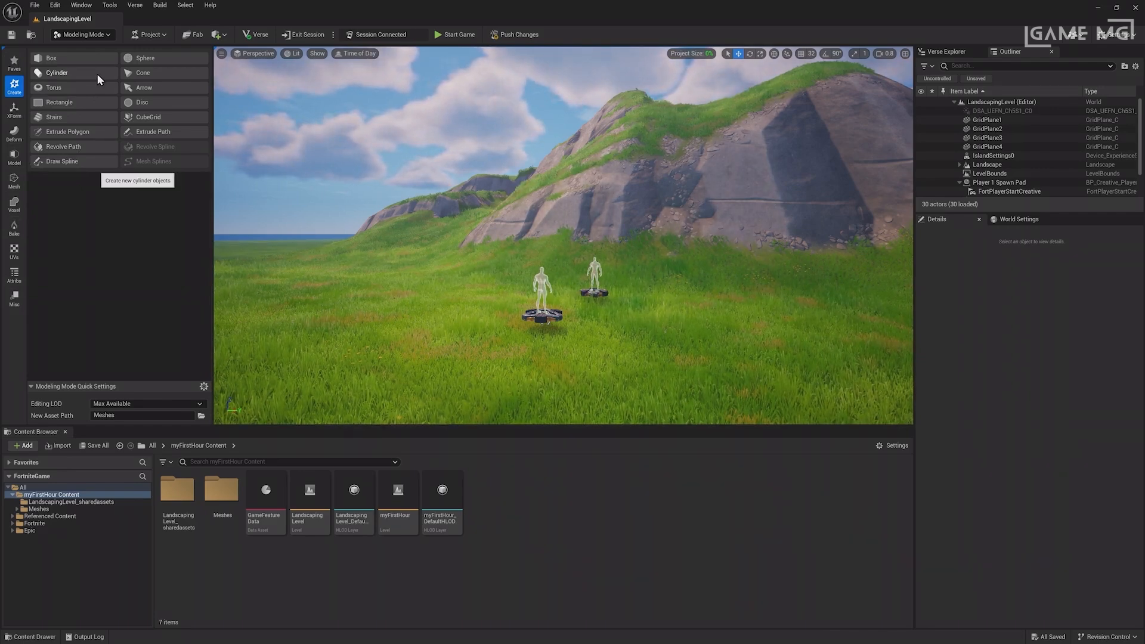
Step: Create a cylinder with 128 radial slices on the grass and save it as SM_Barrel in Meshes
{"action": "left_click", "coordinate": [56, 73]}
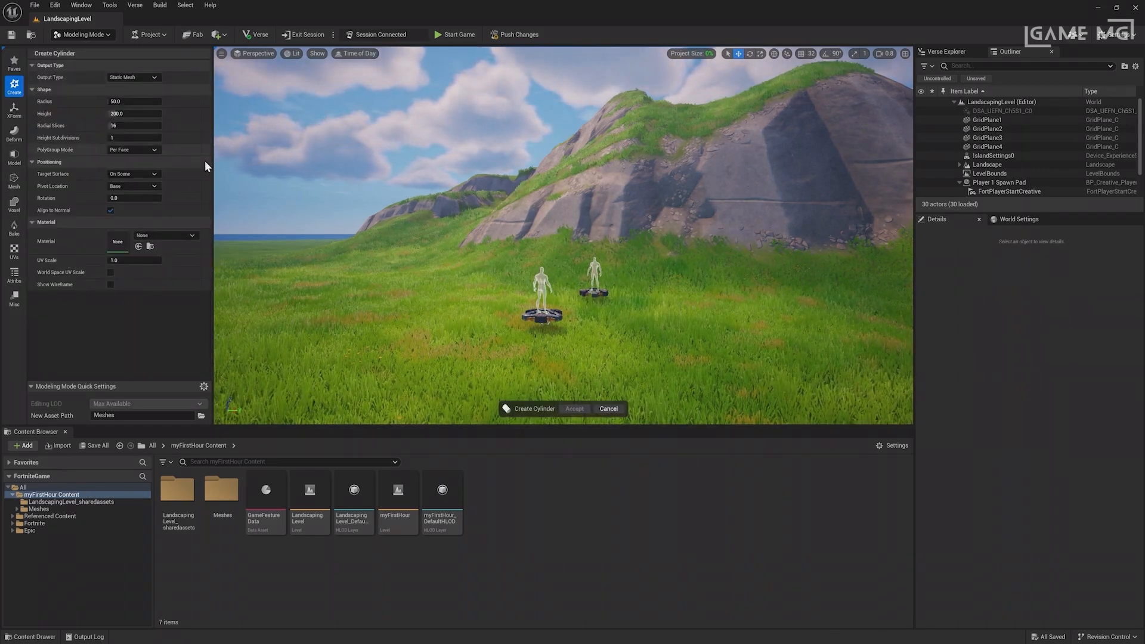
{"action": "left_click", "coordinate": [453, 386]}
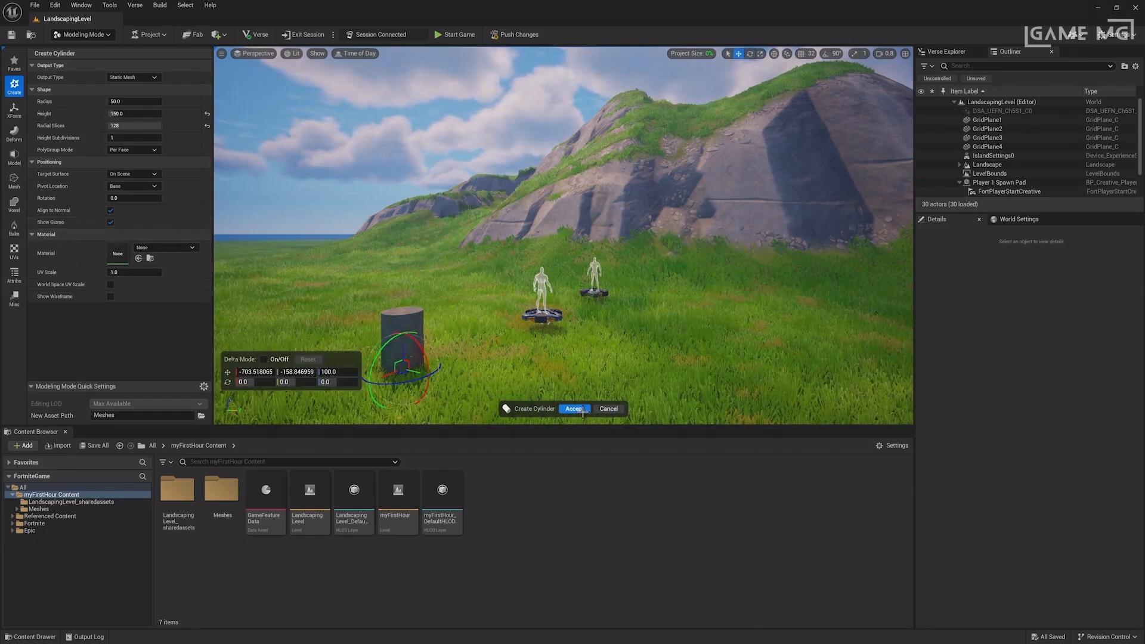
{"action": "left_click", "coordinate": [575, 409]}
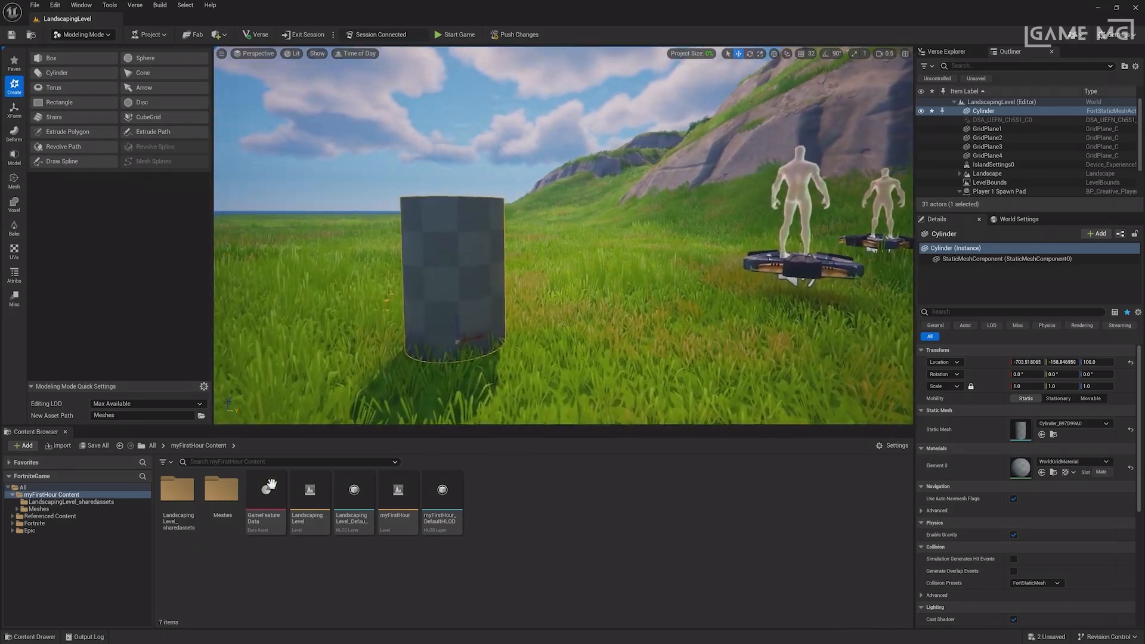
{"action": "left_click", "coordinate": [263, 500]}
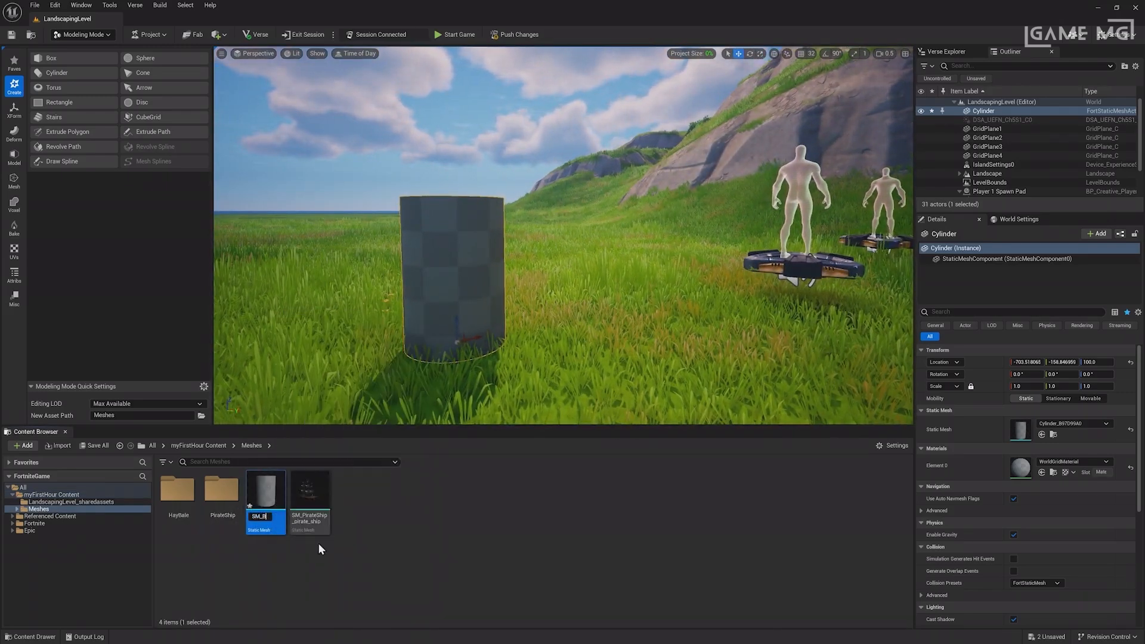
{"action": "key", "text": "Enter"}
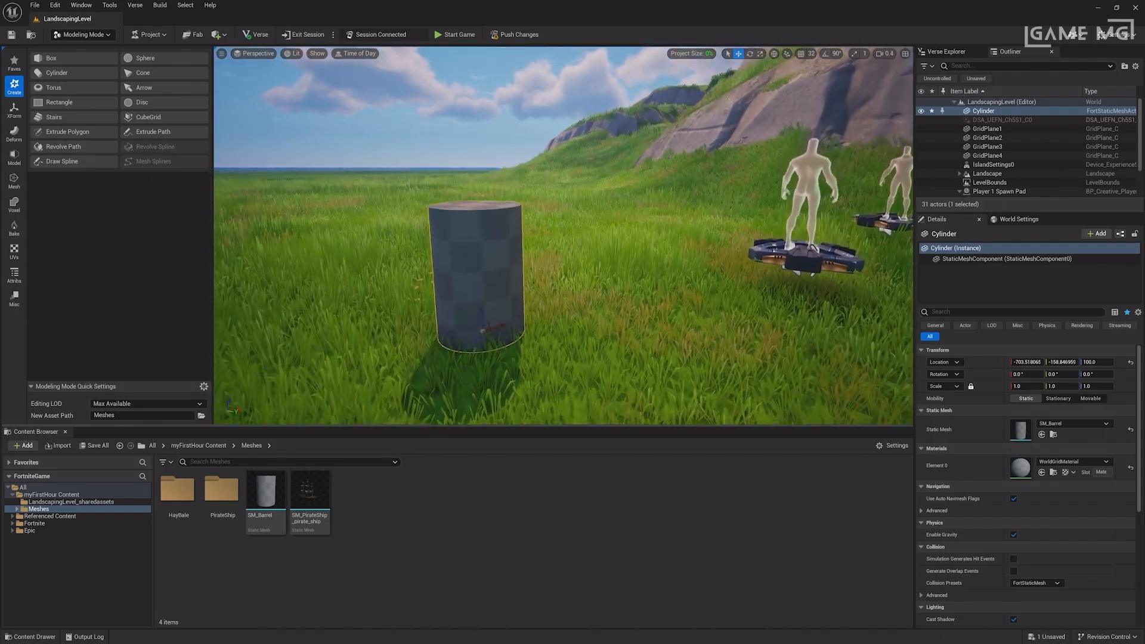
Step: Extrude the cylinder's top face inward by -120 via PolyGroup Edit, leaving a hollow barrel with a rim
{"action": "left_click", "coordinate": [13, 155]}
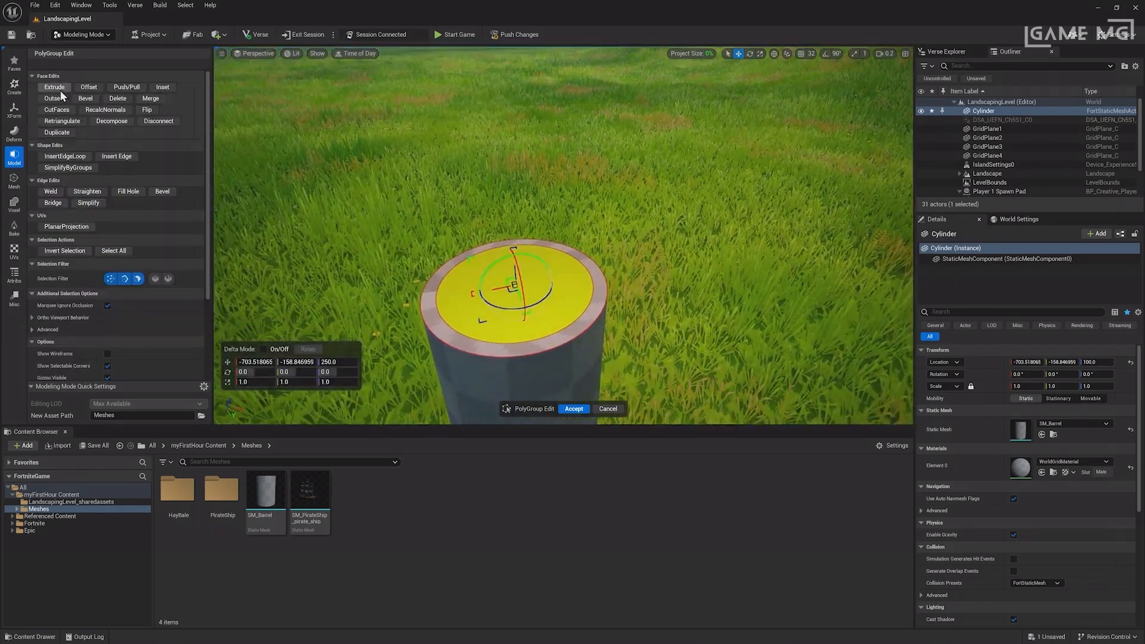
{"action": "left_click", "coordinate": [54, 87]}
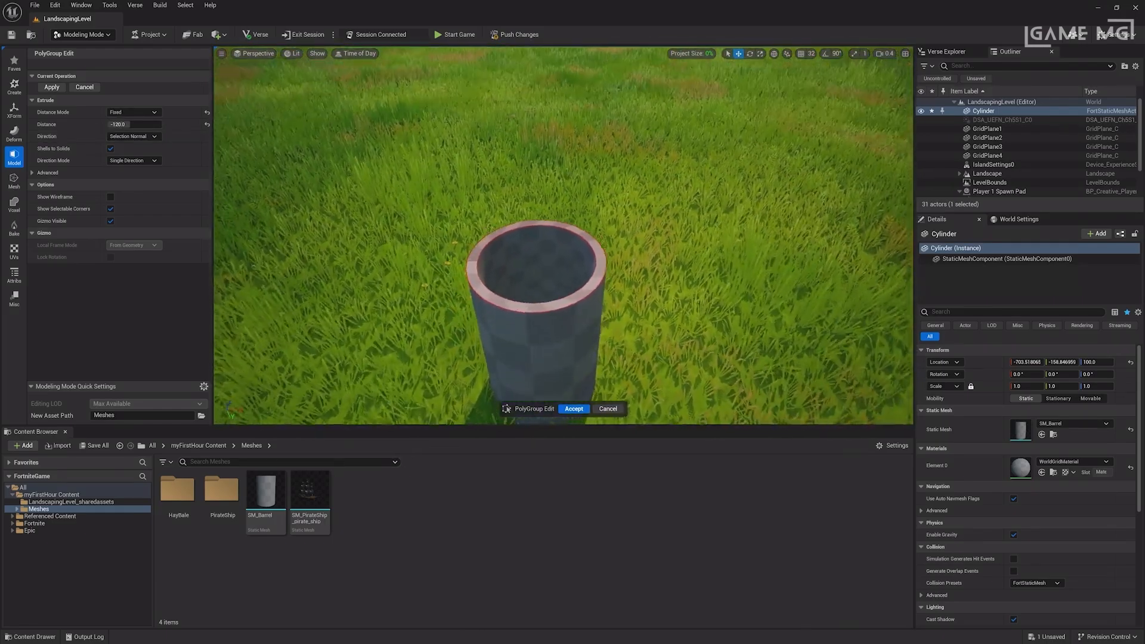
{"action": "left_click", "coordinate": [573, 408]}
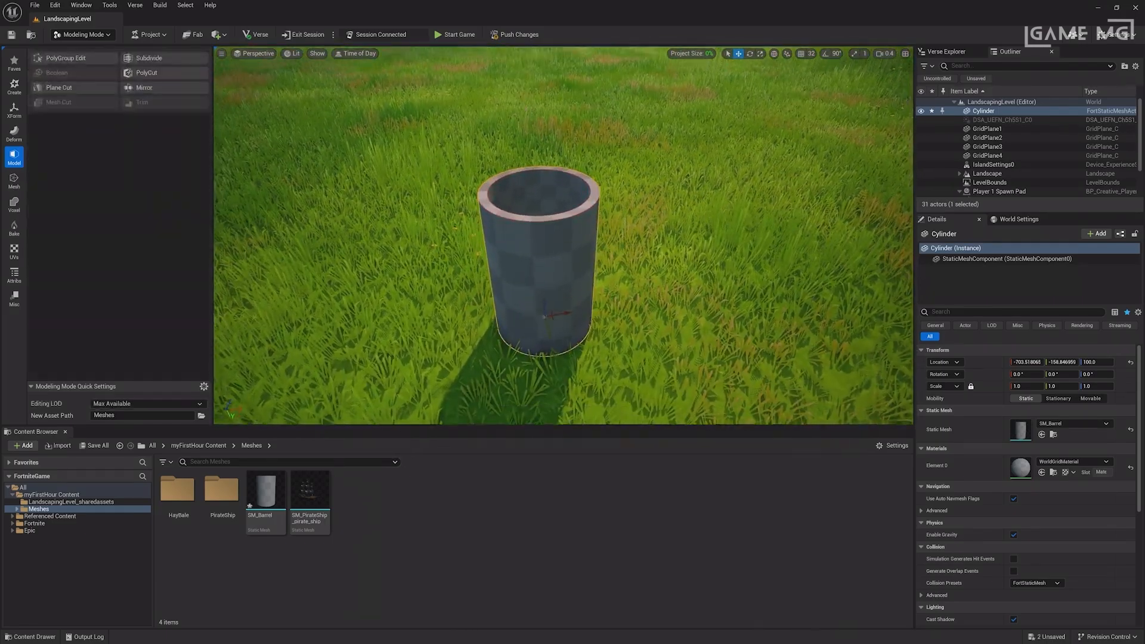